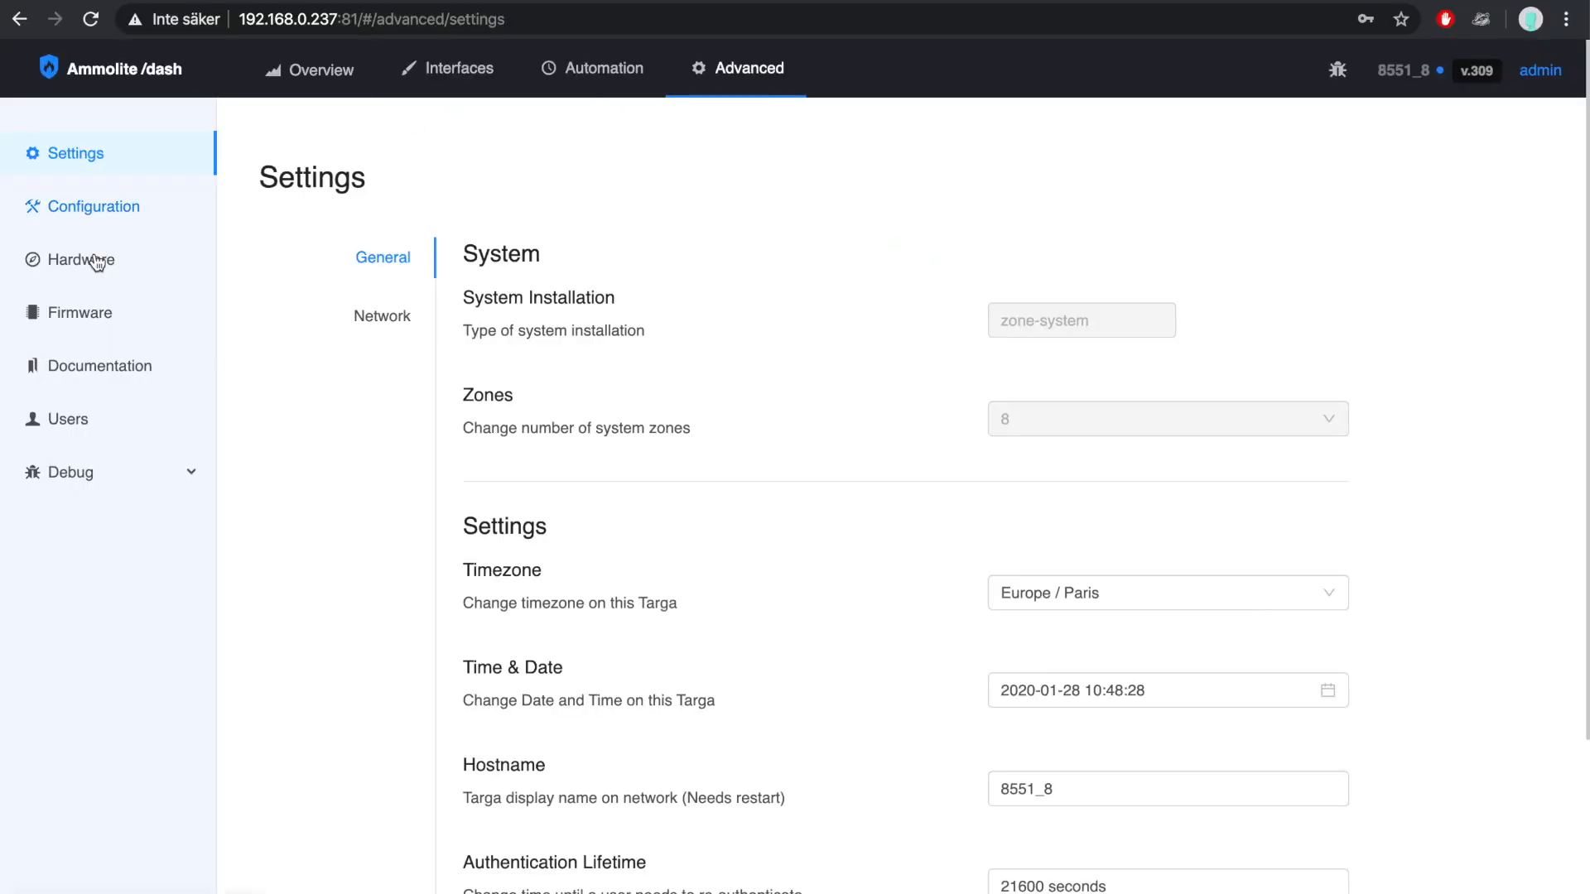
# - Open the Hardware page listing motors 4, 5 and 6 with their positions
pyautogui.click(81, 260)
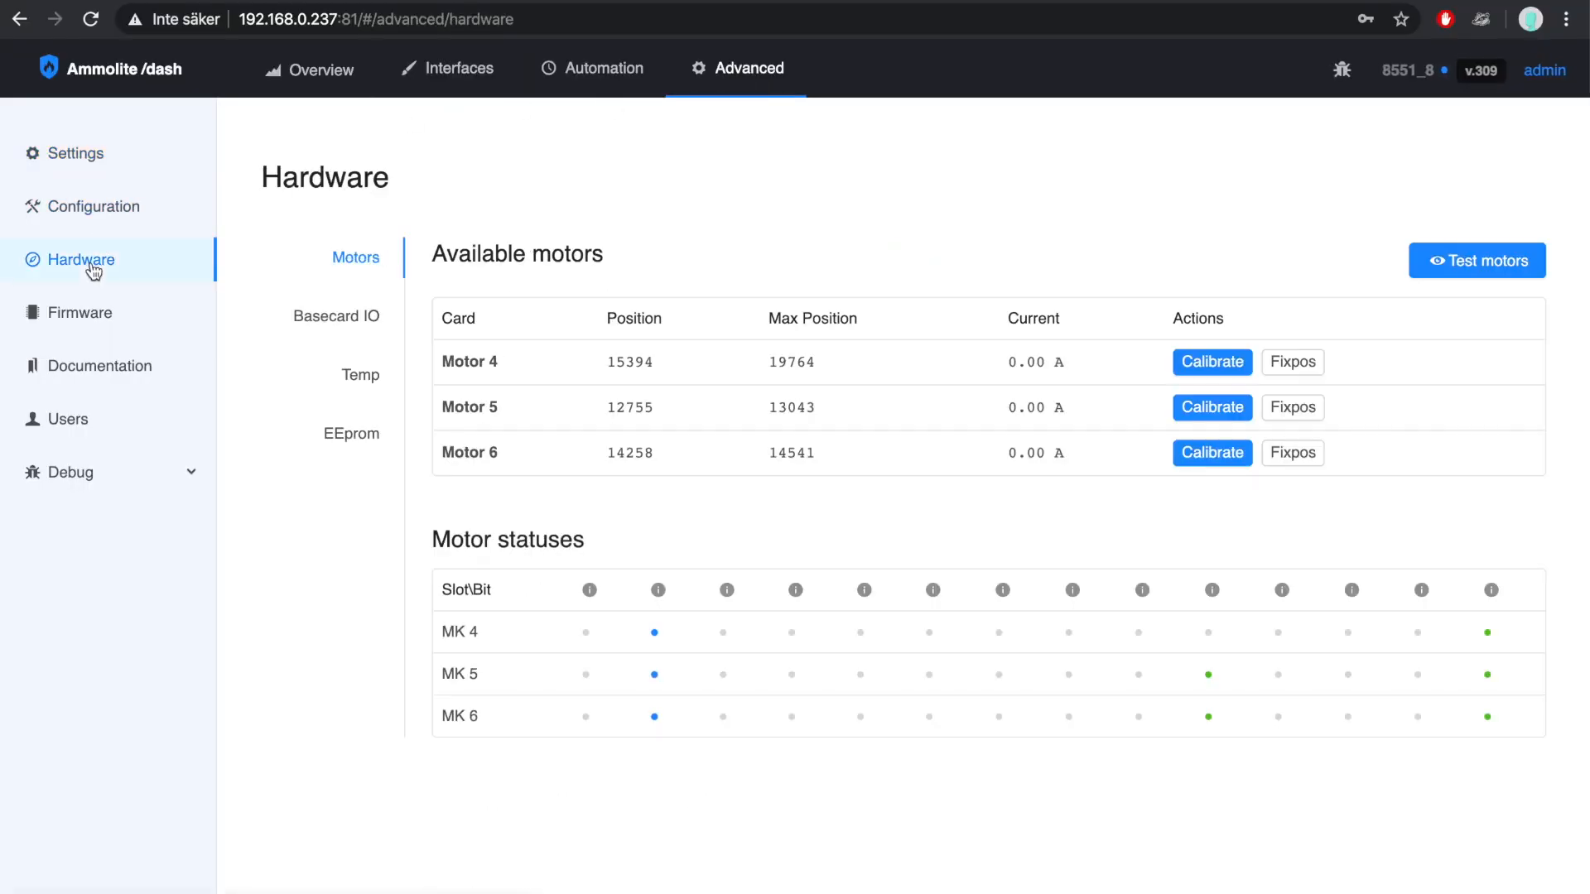
pyautogui.moveTo(1208, 364)
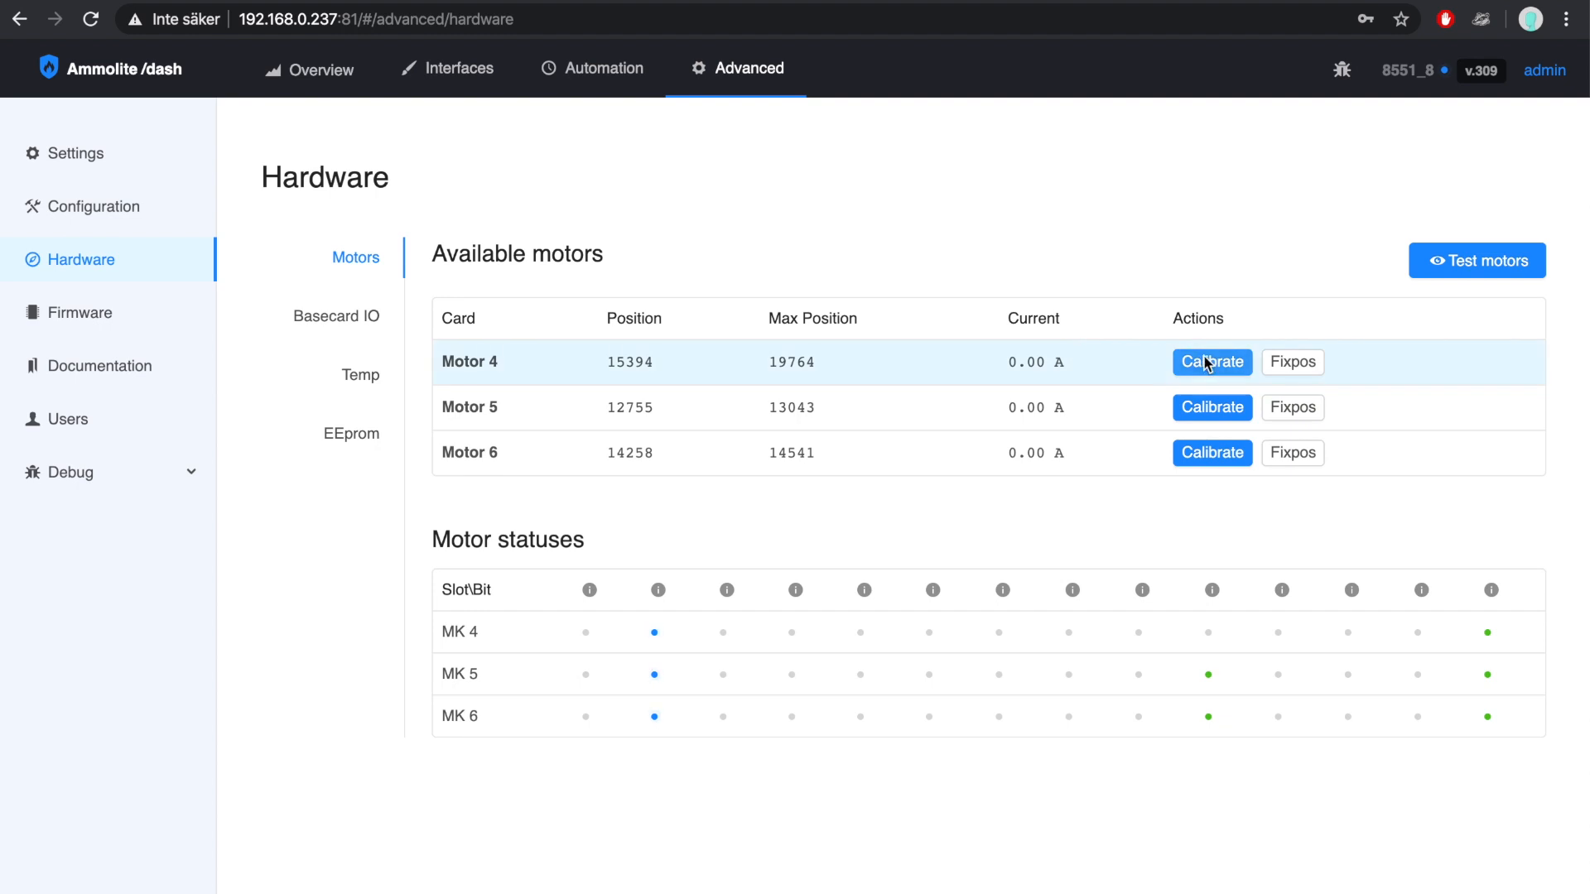
# - Calibrate motor 4 with min 0 and max 15988, then dismiss the confirmation
pyautogui.click(1211, 362)
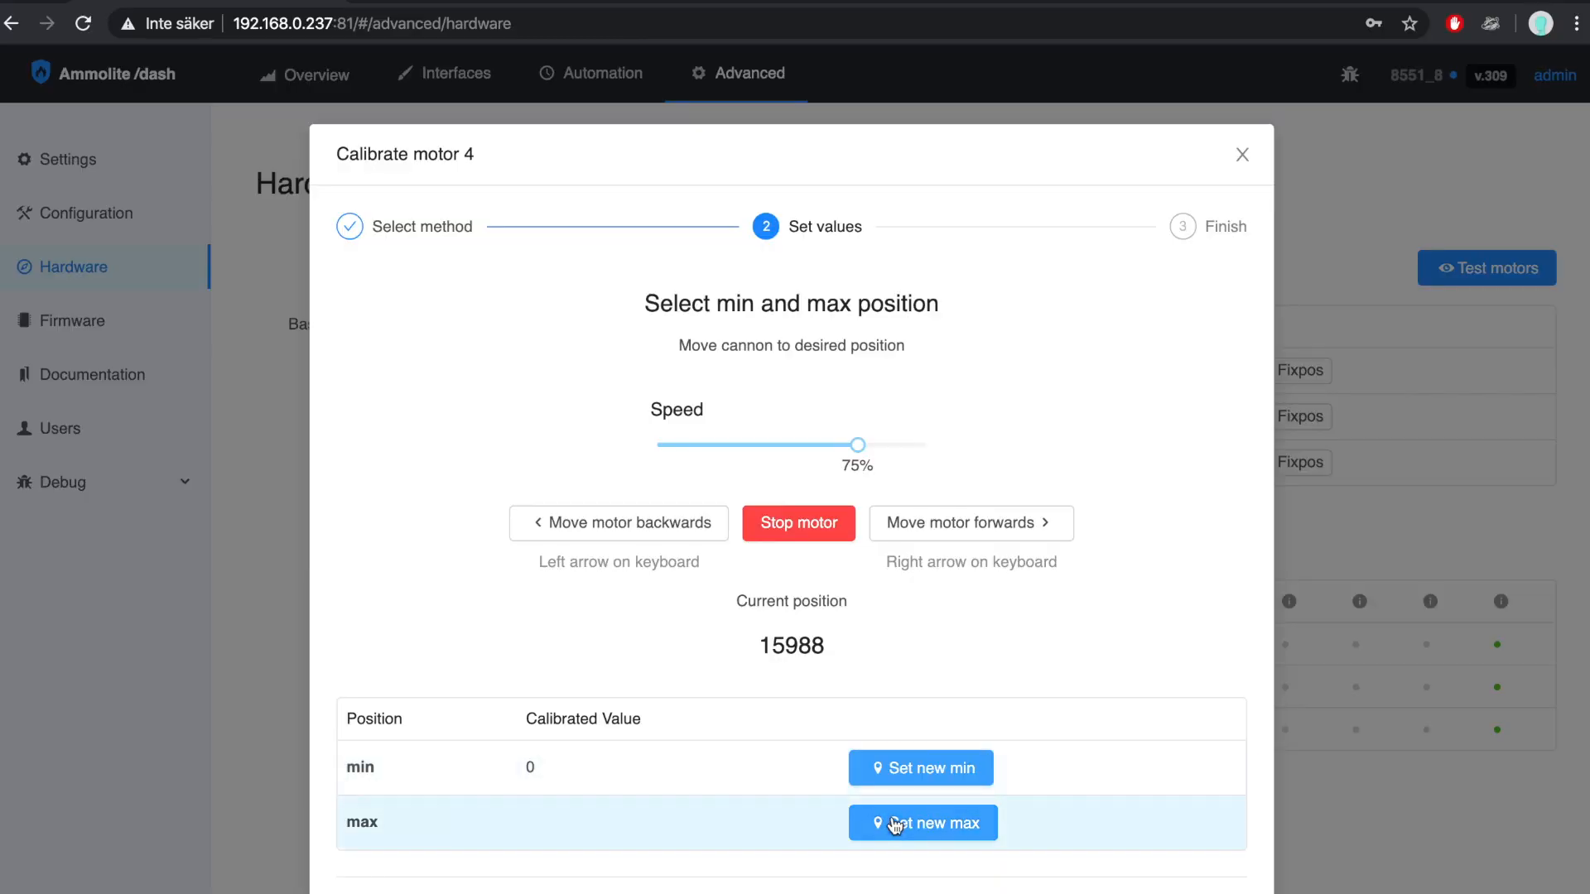
pyautogui.click(922, 823)
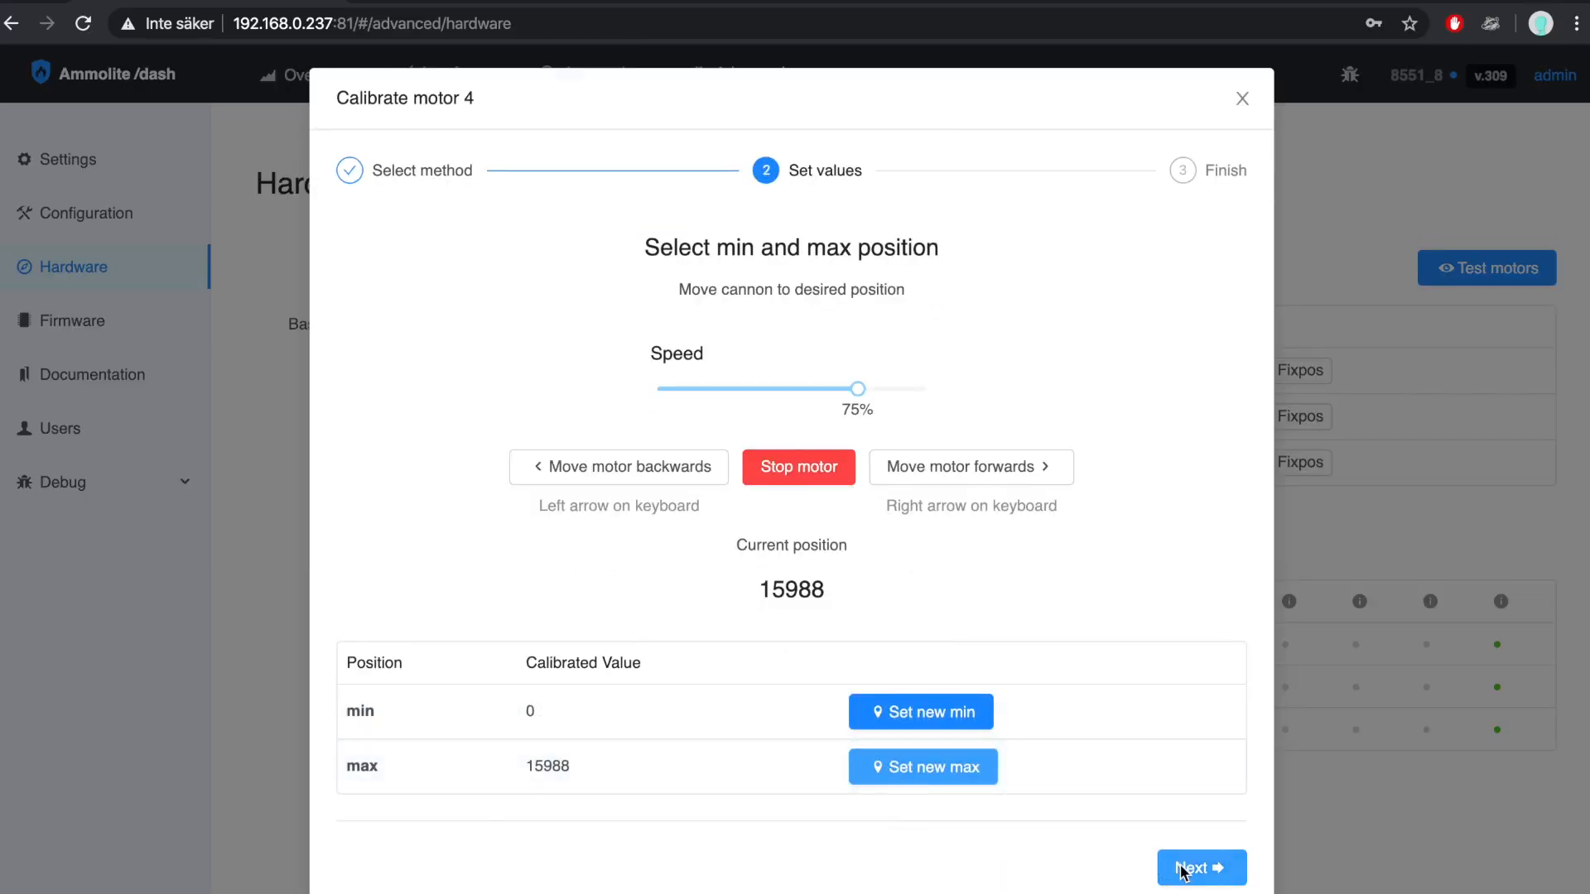
pyautogui.click(1193, 890)
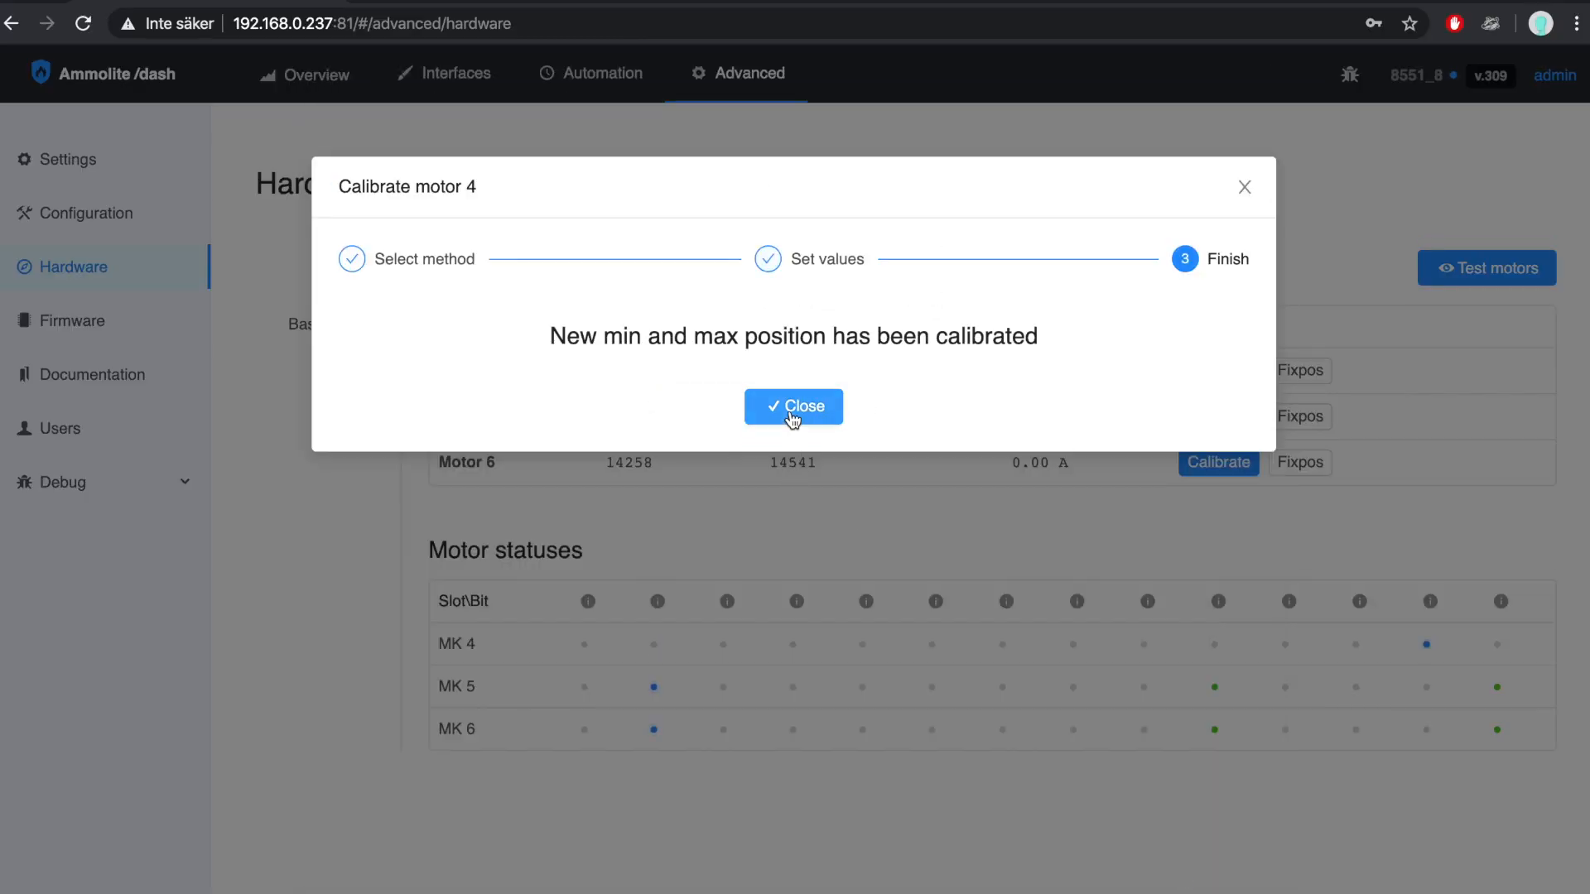
pyautogui.click(793, 406)
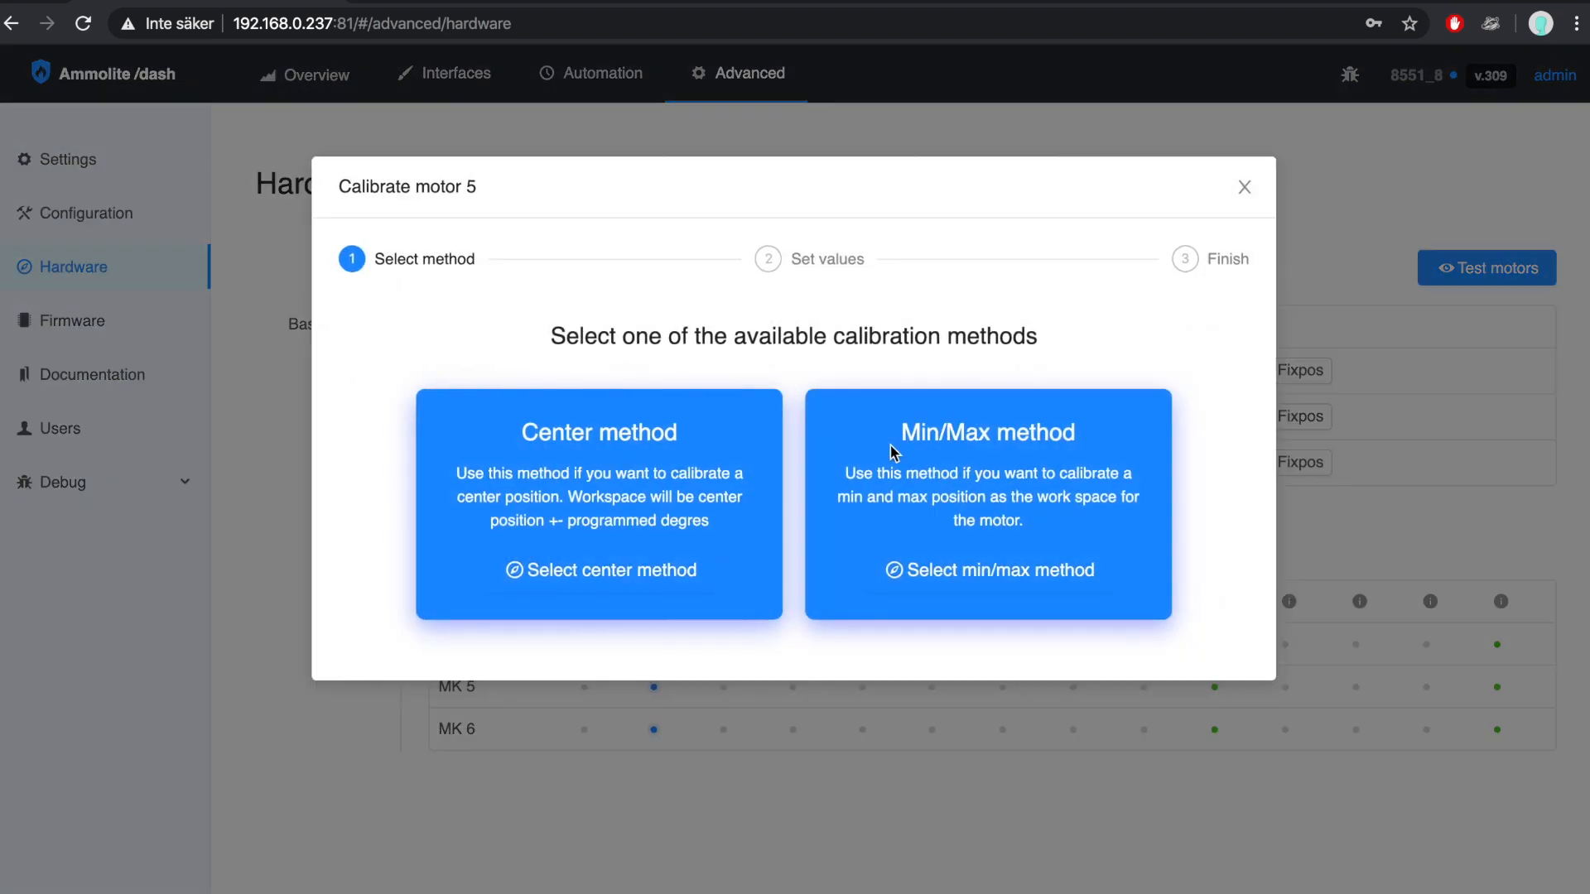
# - Use the Min/Max method to record motor 5's range as min 0, max 17279
pyautogui.click(988, 570)
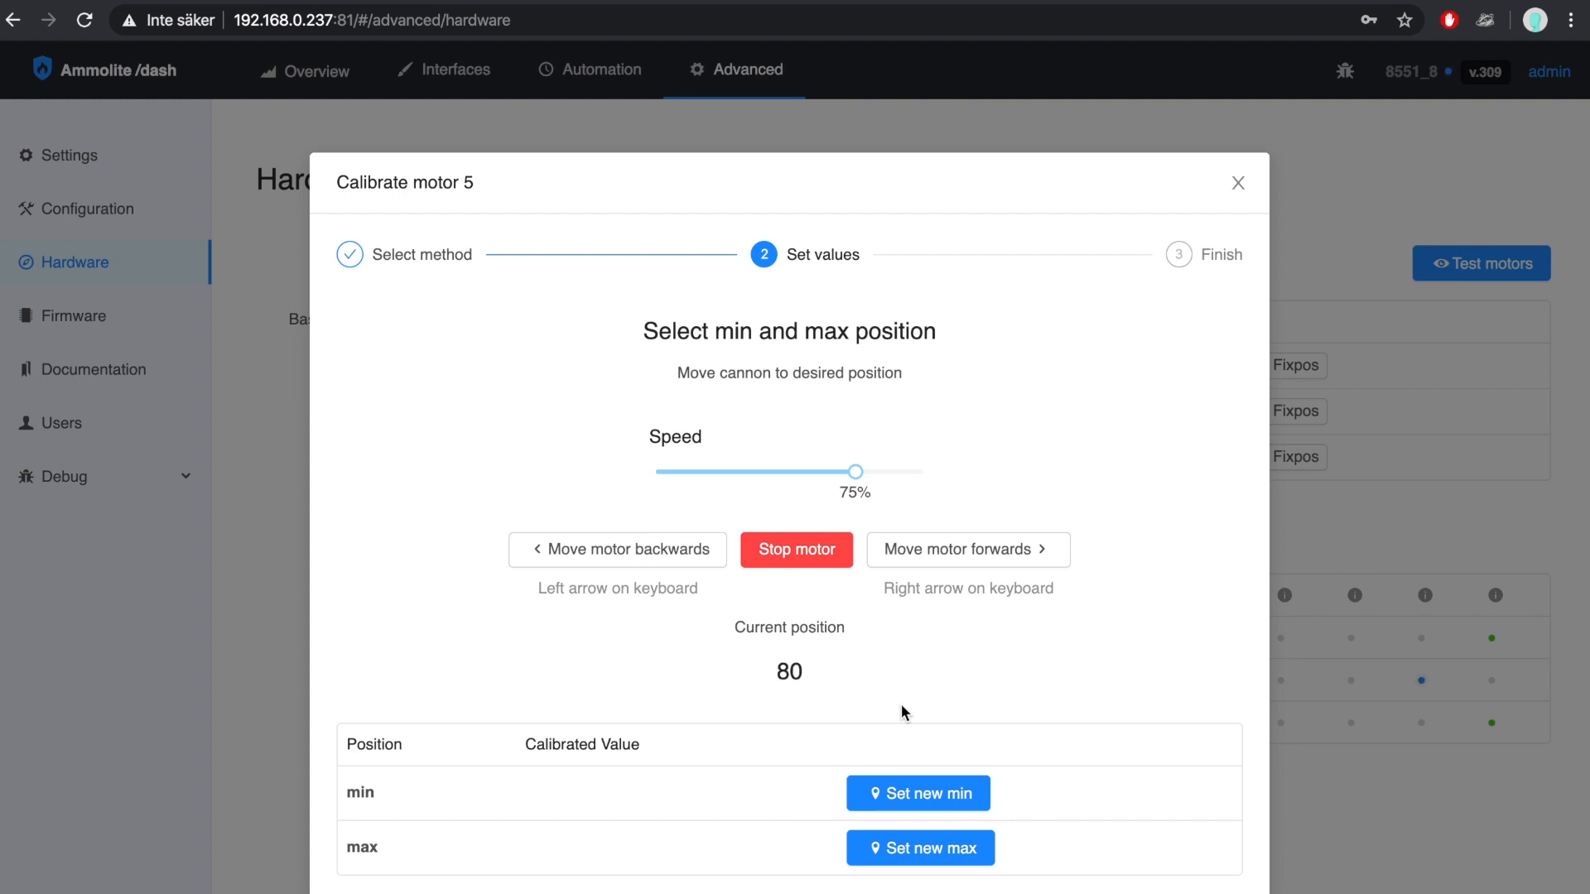
pyautogui.click(918, 794)
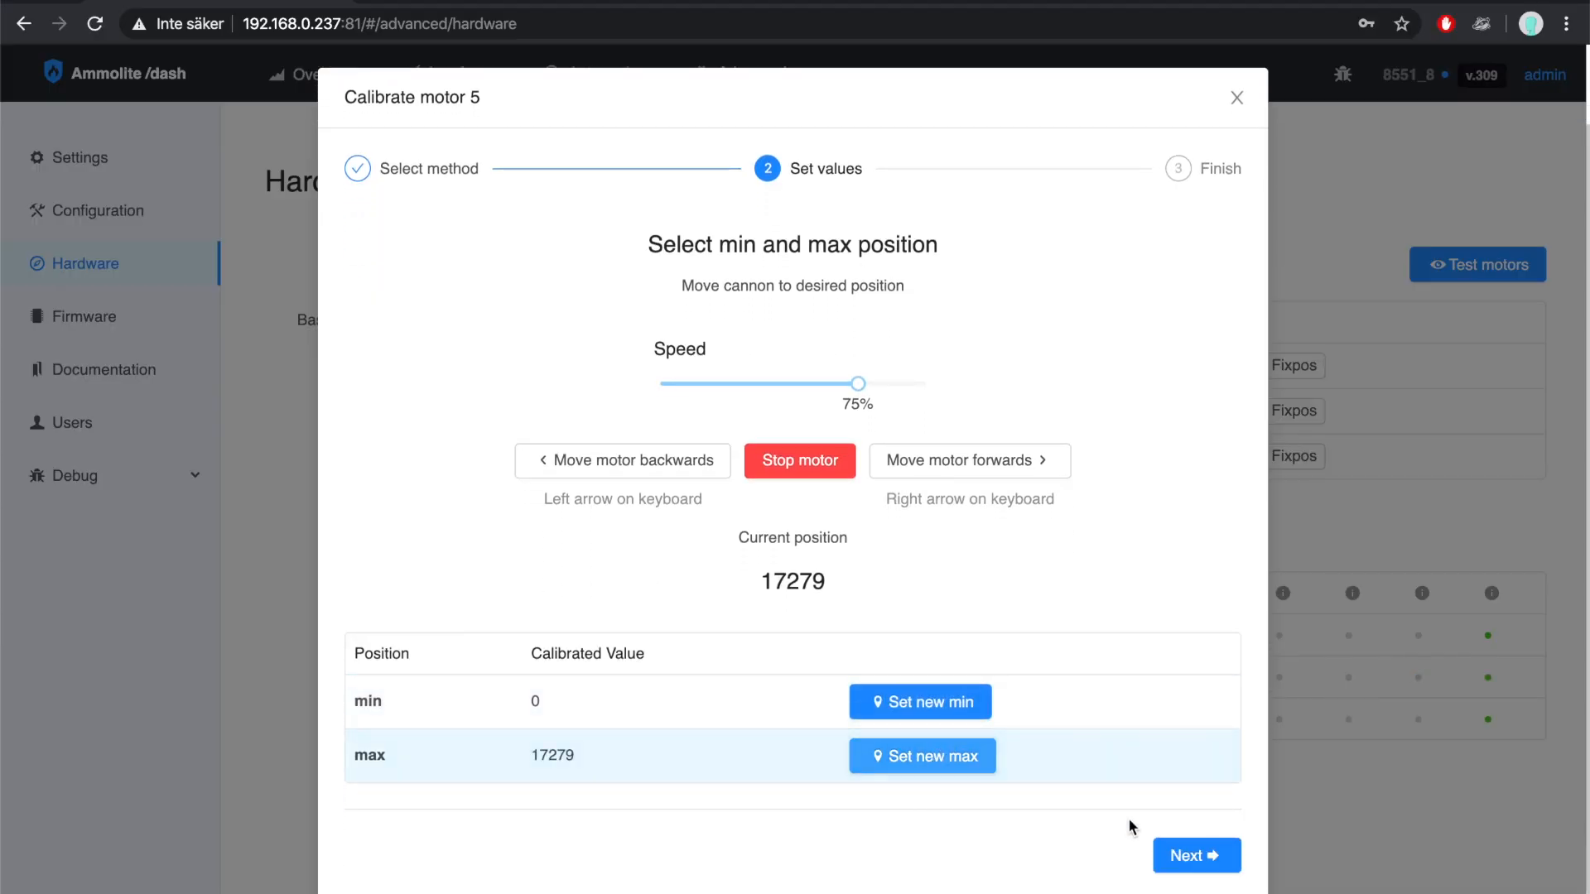
pyautogui.click(1196, 877)
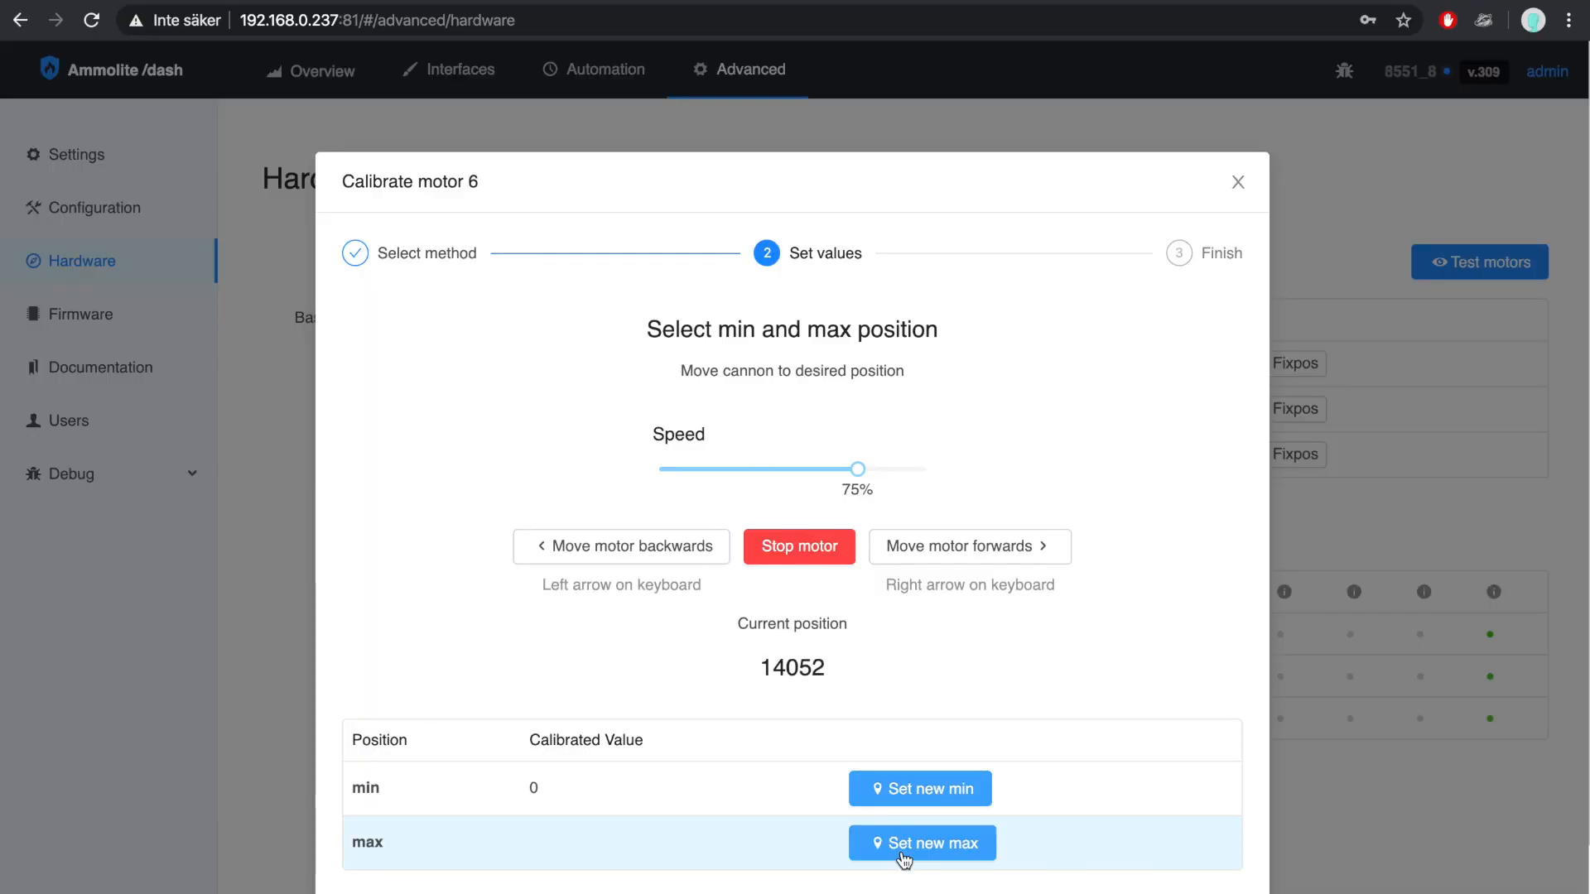
# - Record motor 6's maximum as 14052, finish its calibration, and dismiss the confirmation
pyautogui.click(922, 843)
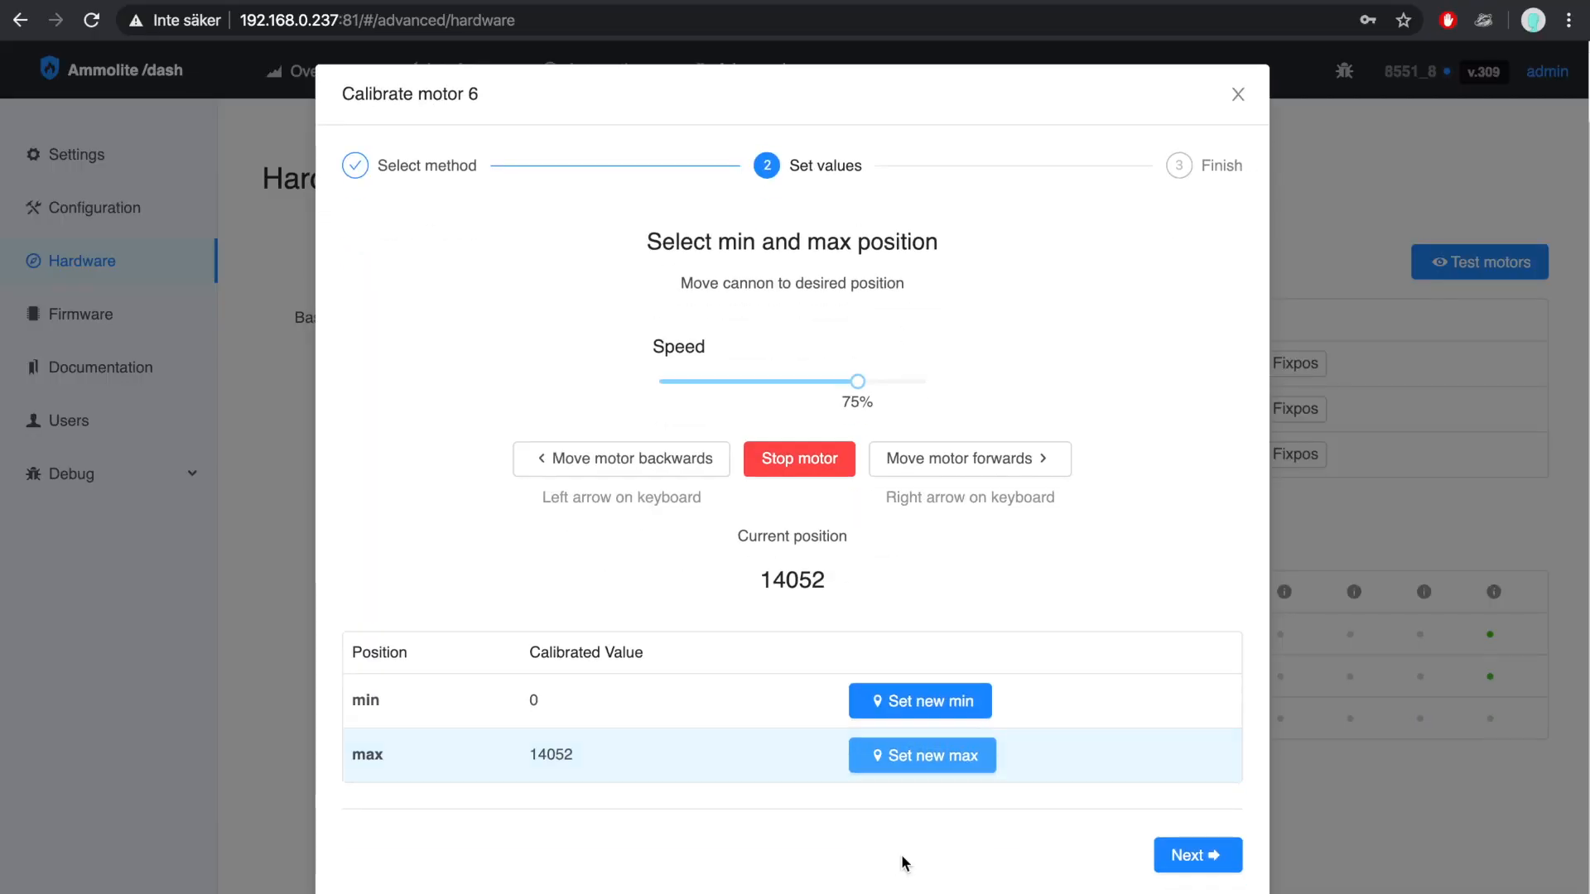
pyautogui.click(1197, 877)
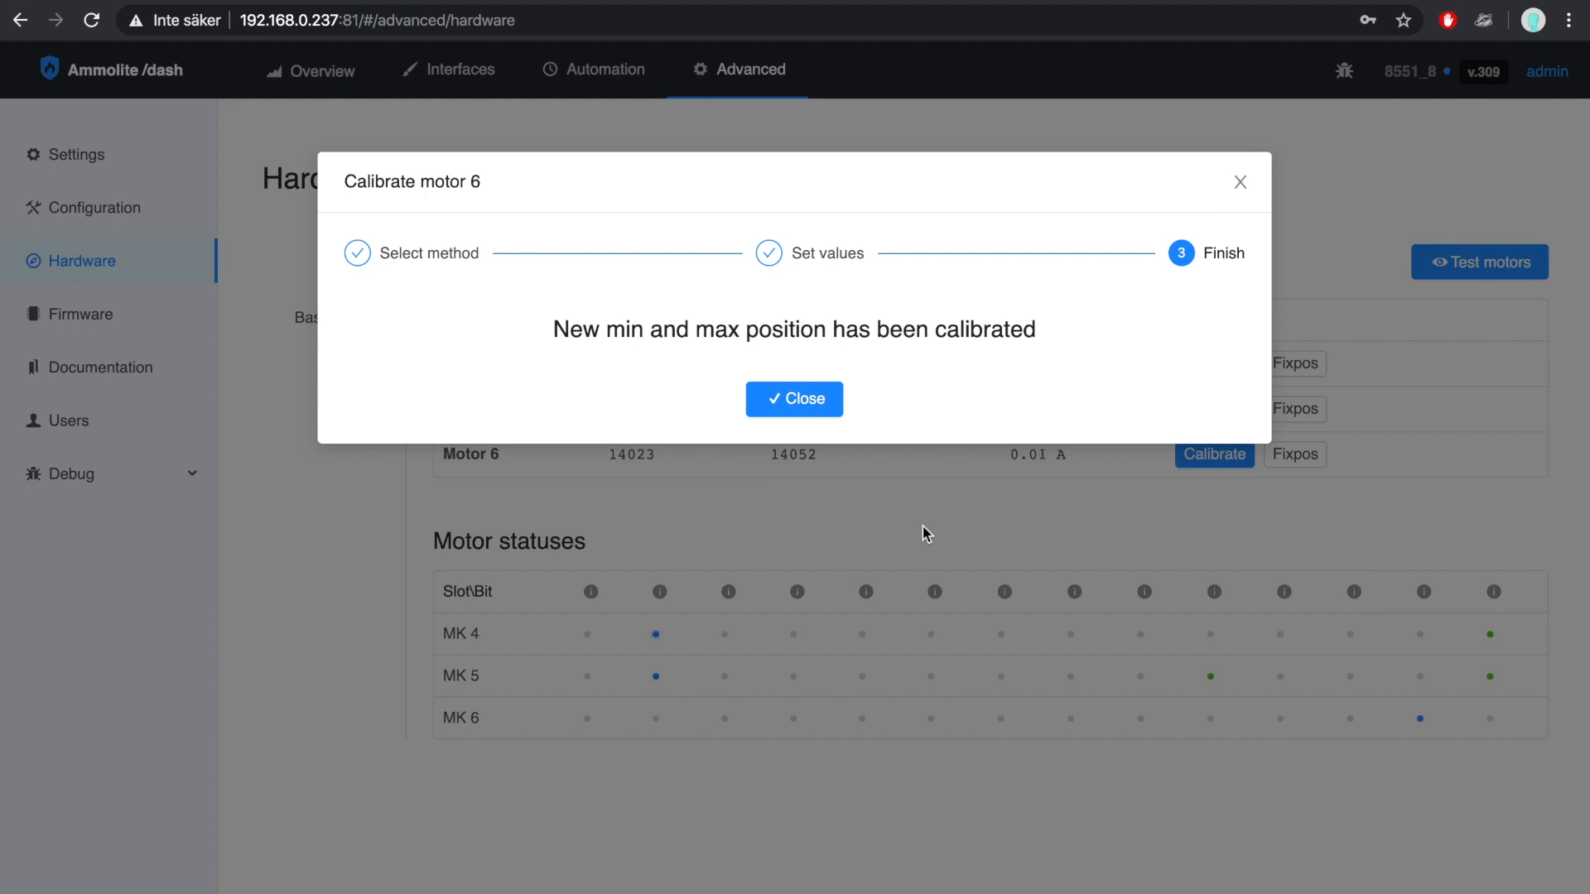
pyautogui.click(795, 399)
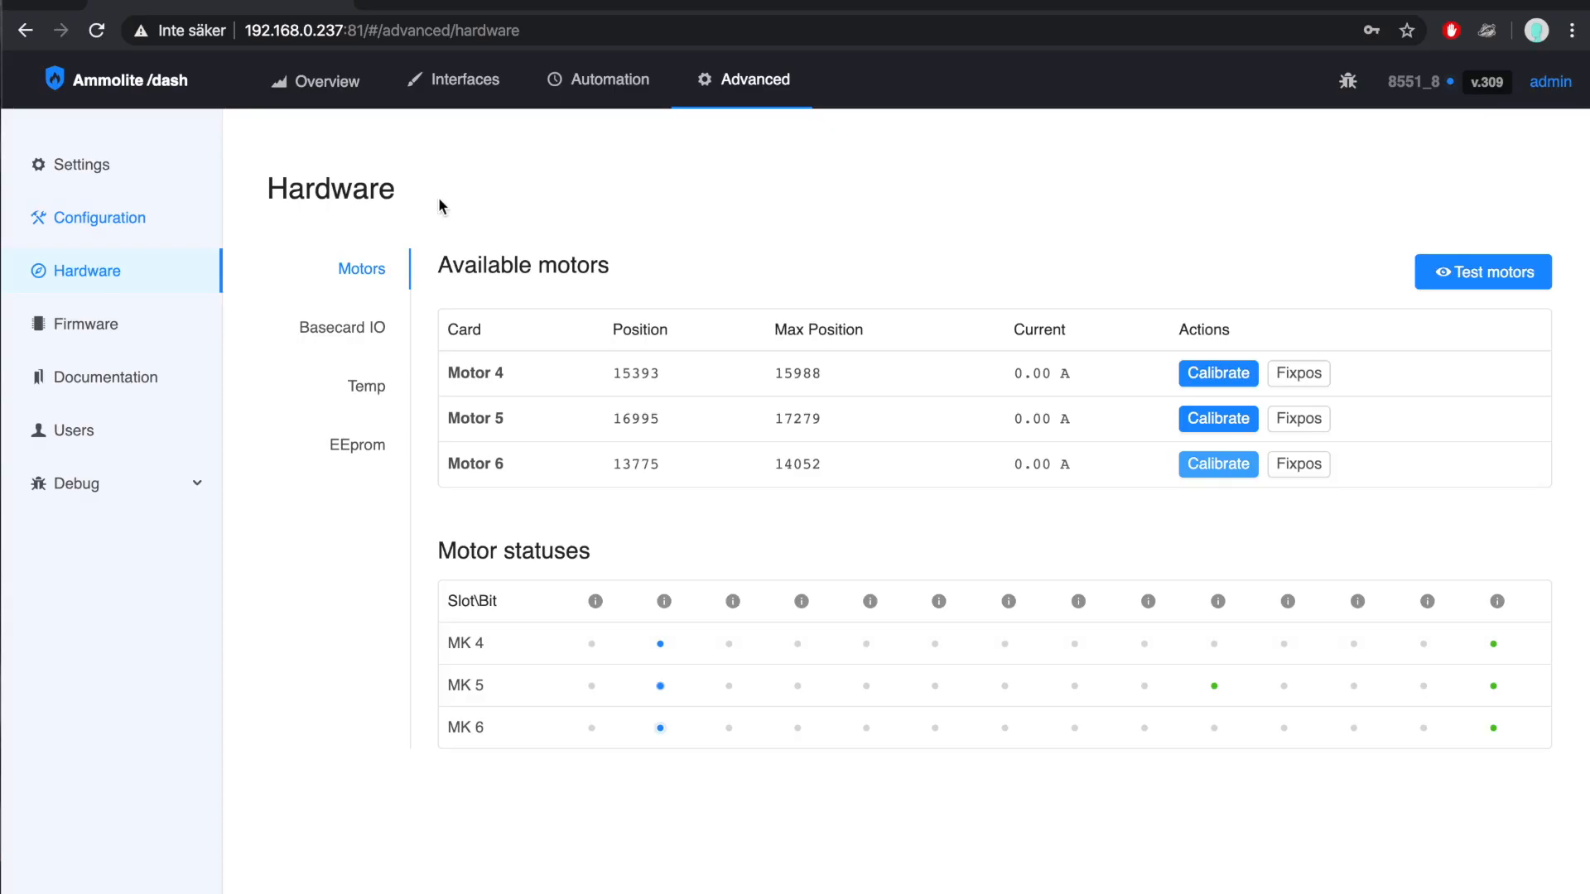
pyautogui.moveTo(135, 320)
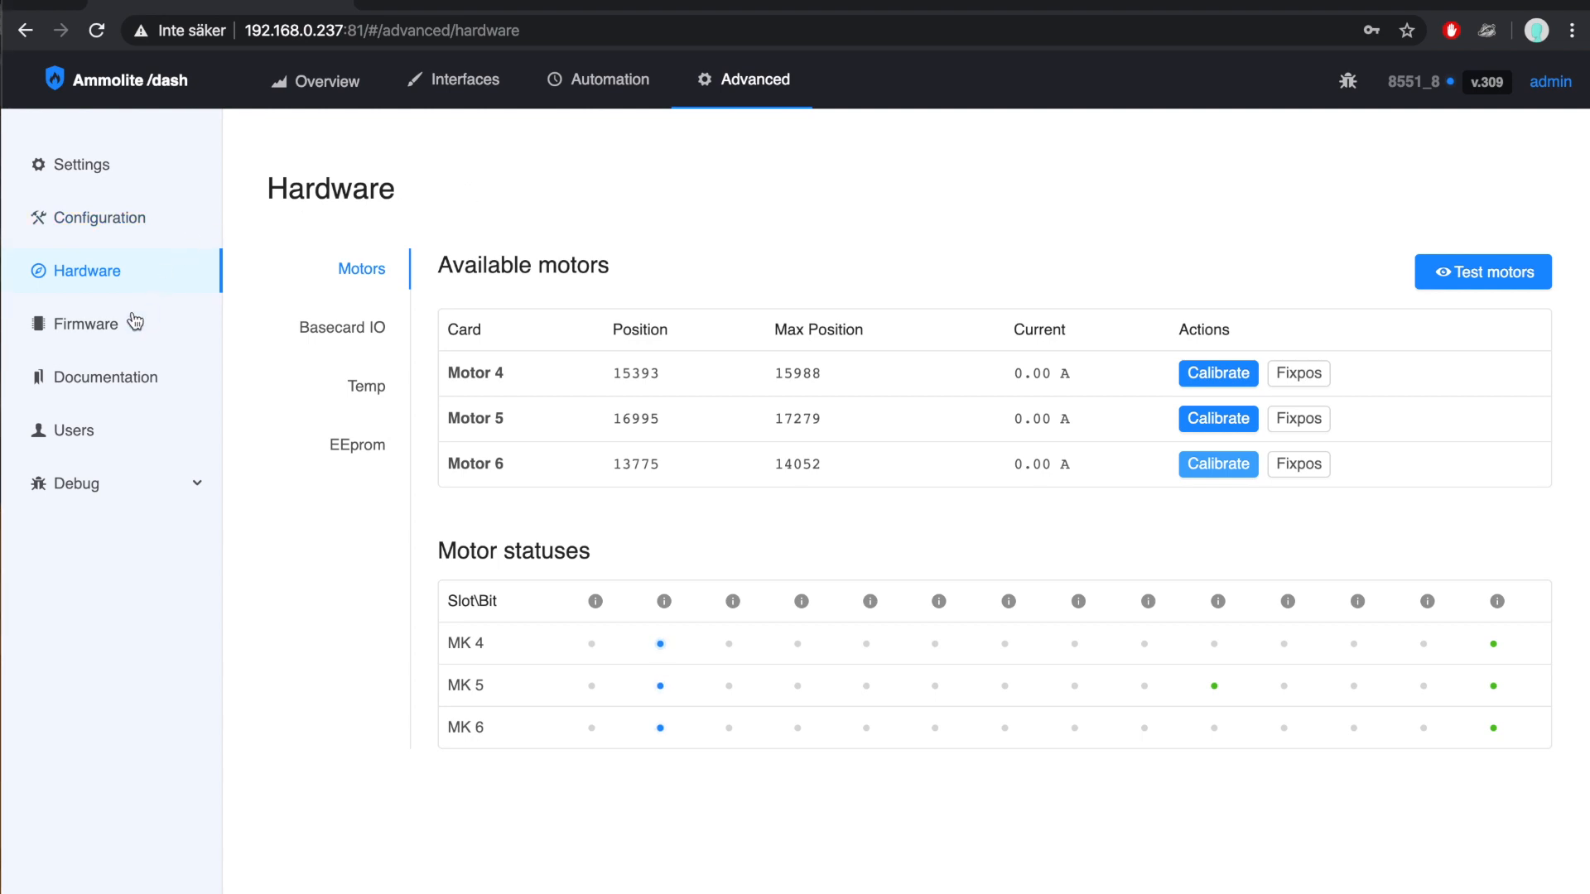
# - Open the Zones firmware project from Firmware and show its Zones tab
pyautogui.click(86, 323)
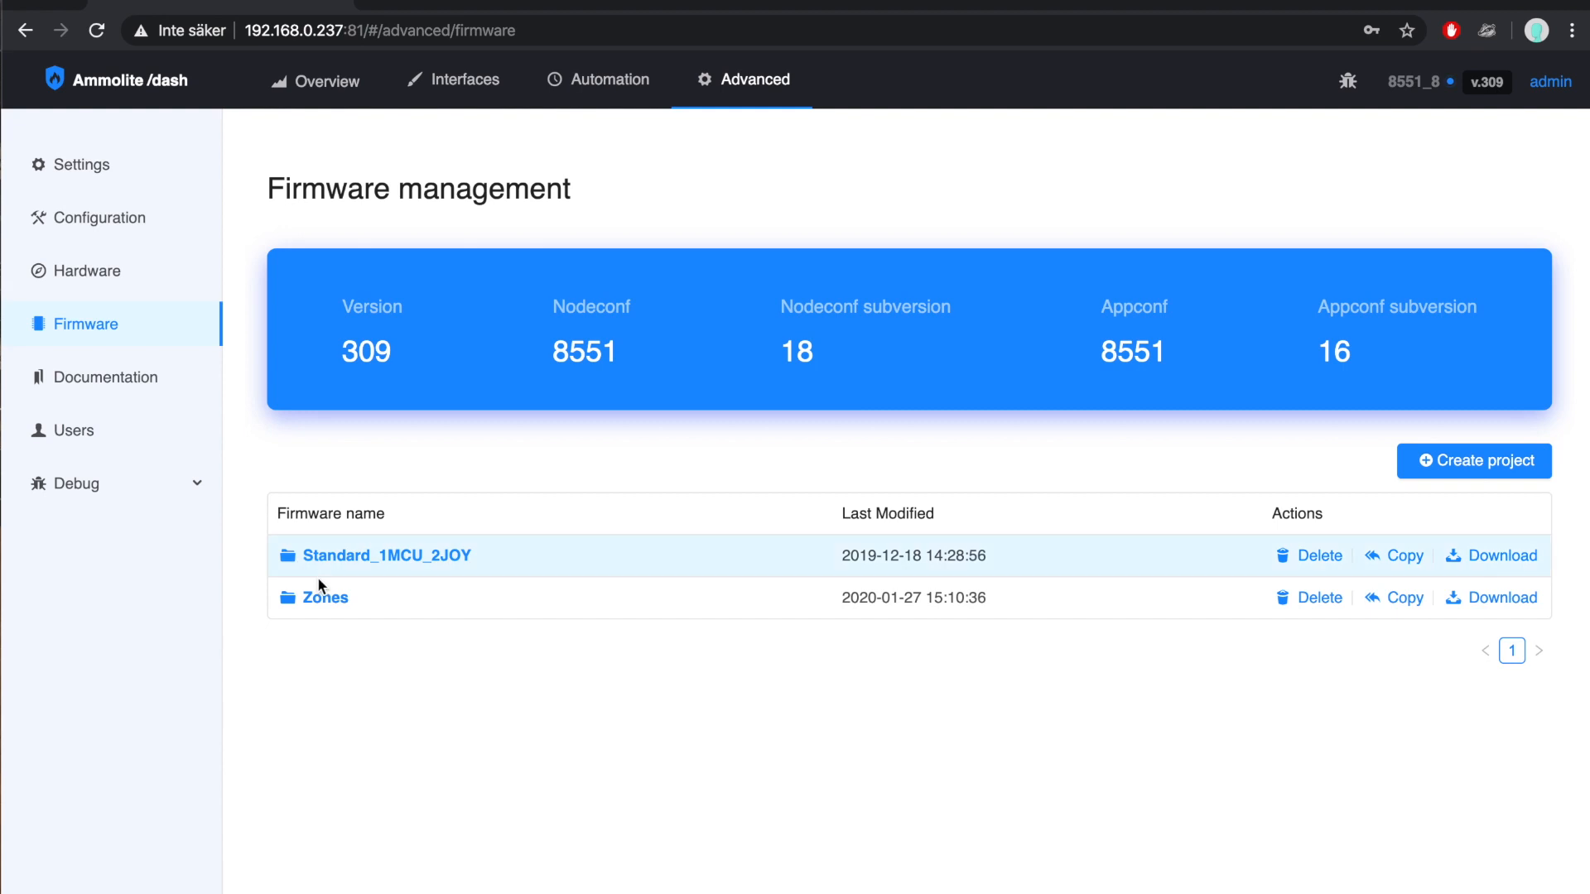
pyautogui.click(325, 598)
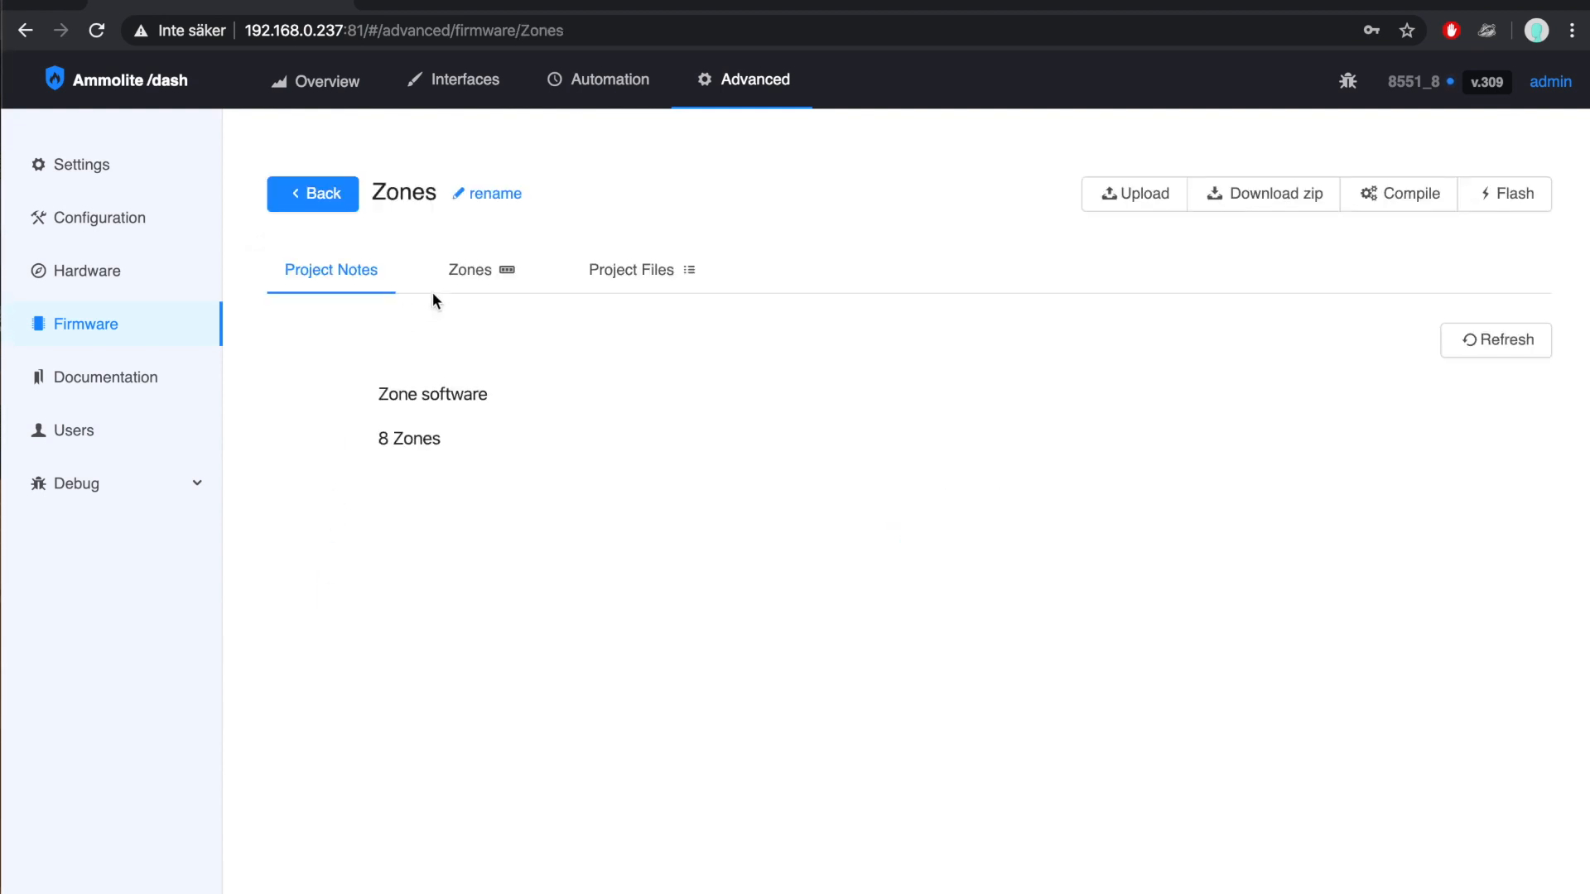
pyautogui.click(471, 270)
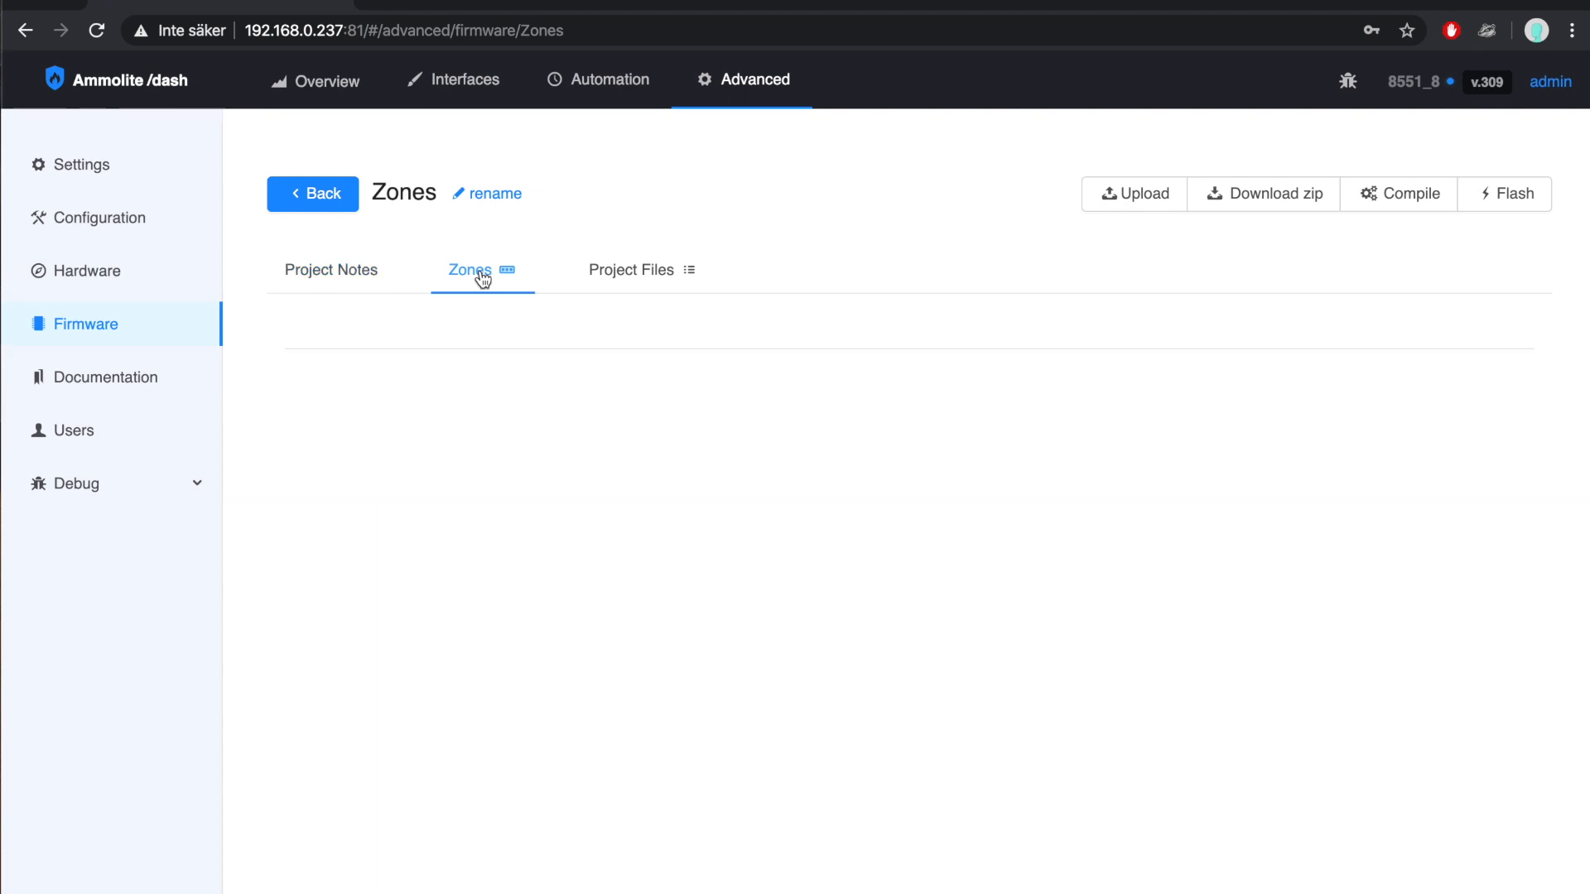